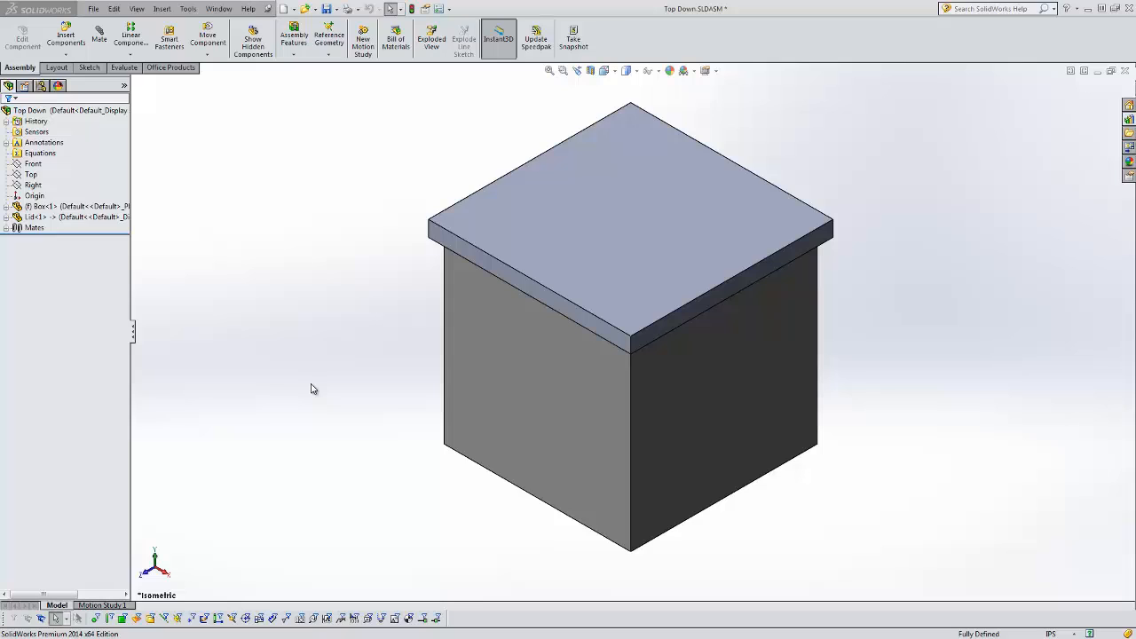
{"action": "mouse_move", "coordinate": [300, 395]}
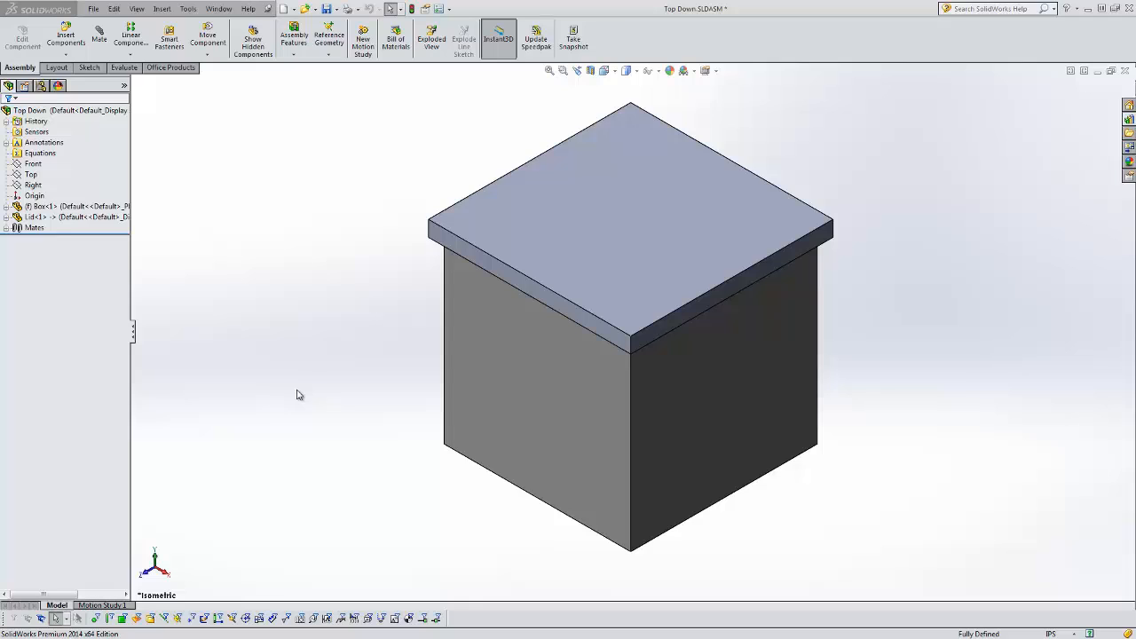
{"action": "mouse_move", "coordinate": [97, 263]}
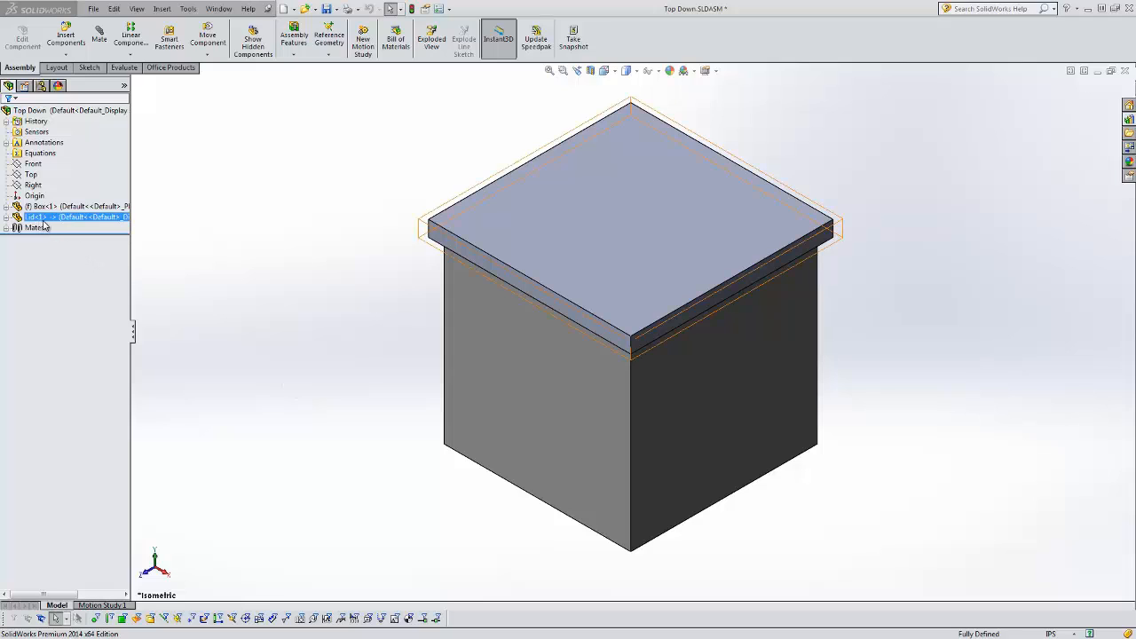
{"action": "mouse_move", "coordinate": [49, 225]}
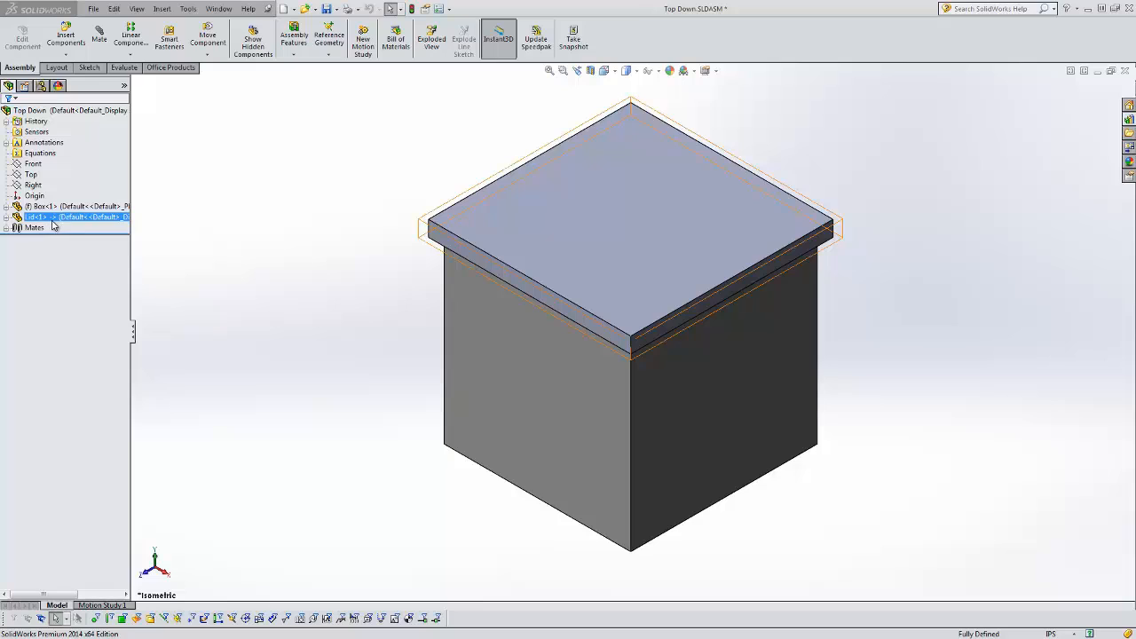
{"action": "mouse_move", "coordinate": [52, 225]}
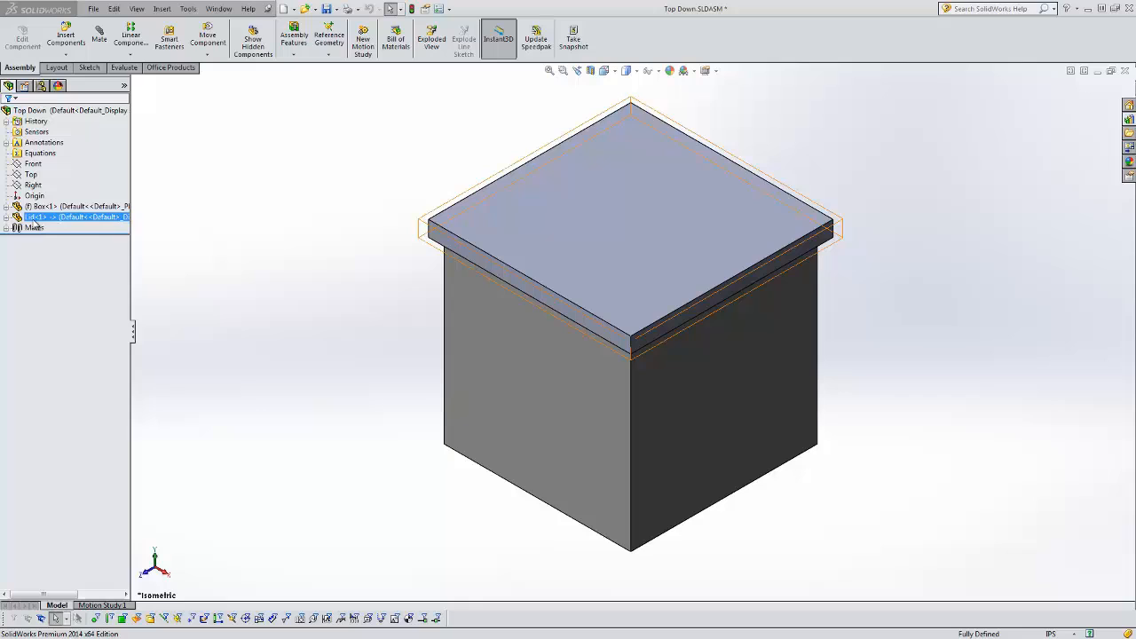
Step: Expand Lid<1> and its Boss-Extrude1 to reveal Sketch1
{"action": "left_click", "coordinate": [7, 217]}
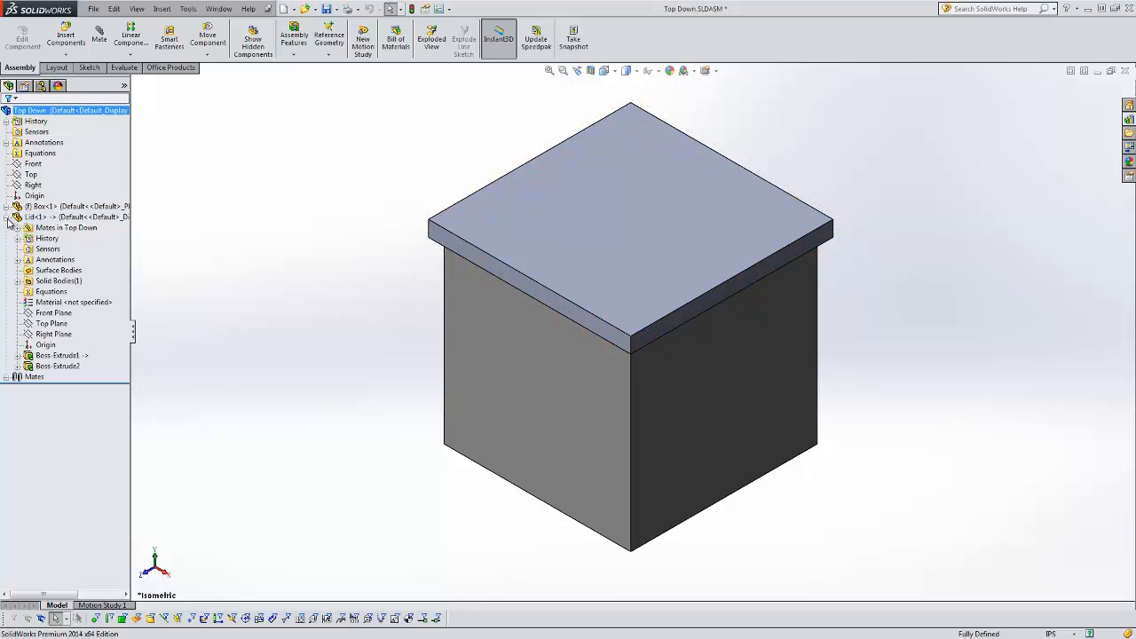
{"action": "left_click", "coordinate": [58, 355]}
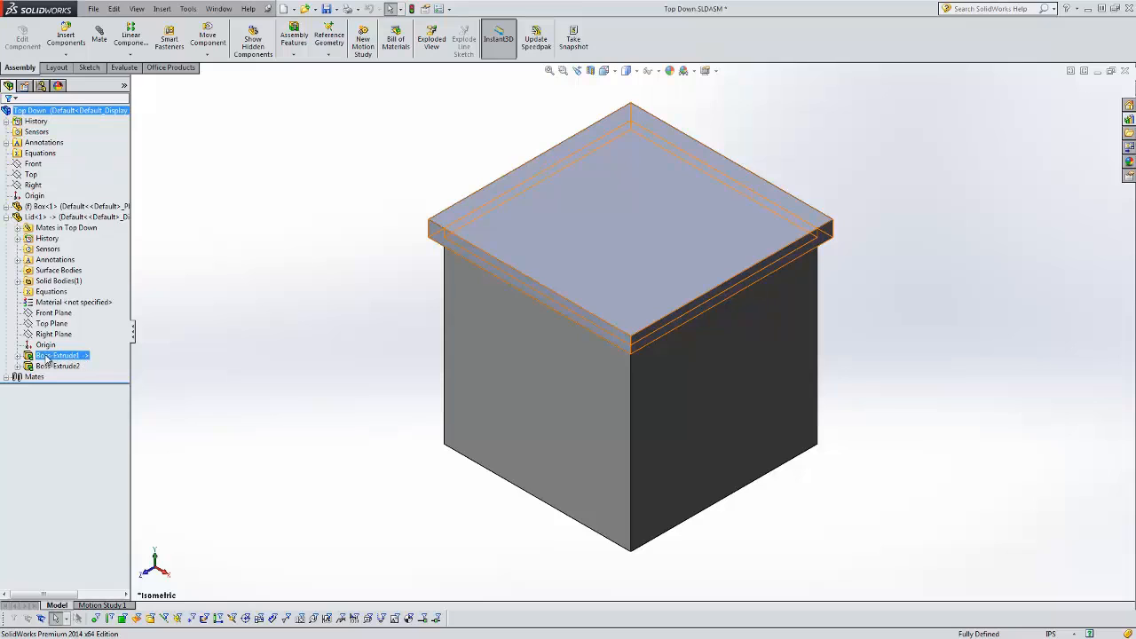
{"action": "left_click", "coordinate": [58, 365]}
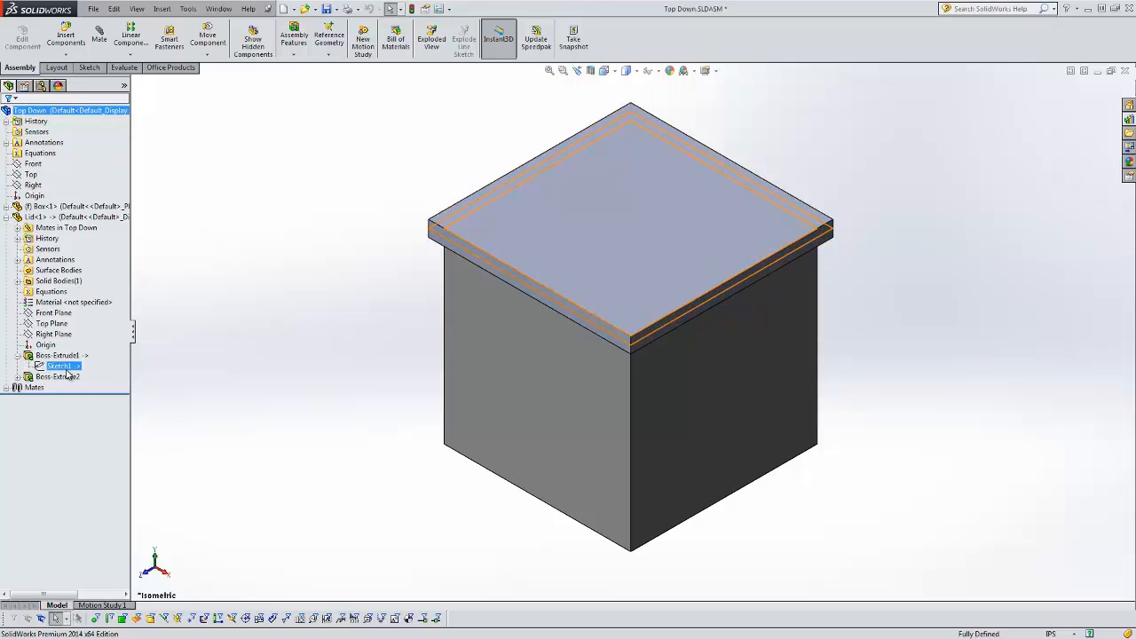
{"action": "mouse_move", "coordinate": [60, 371]}
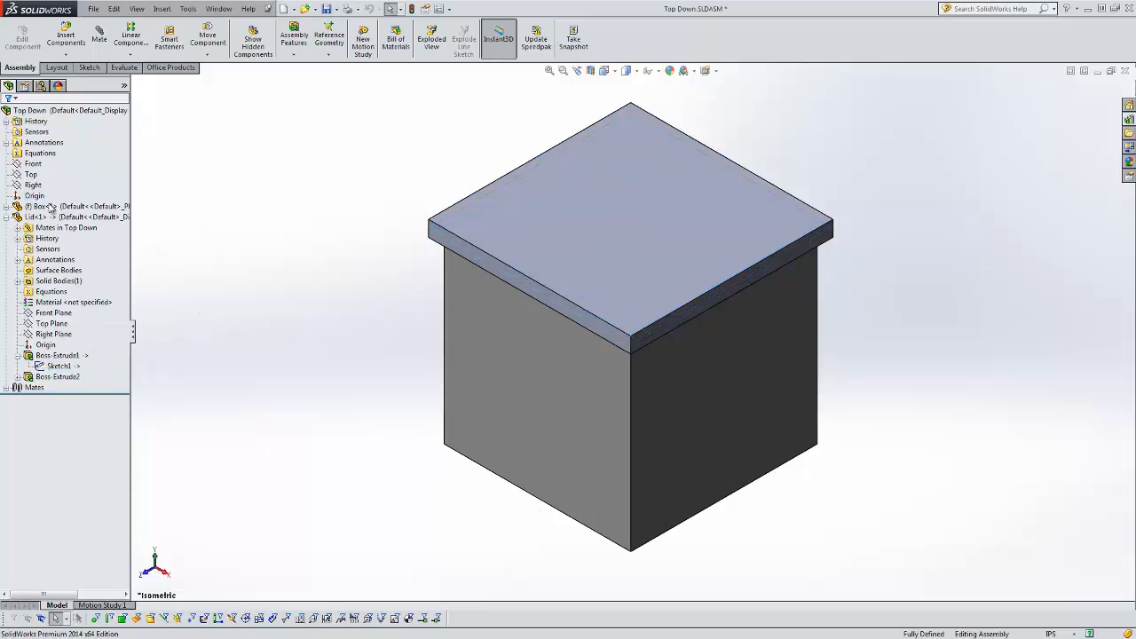
Step: Highlight the Box component and the lid's second extrusion in the model
{"action": "left_click", "coordinate": [45, 206]}
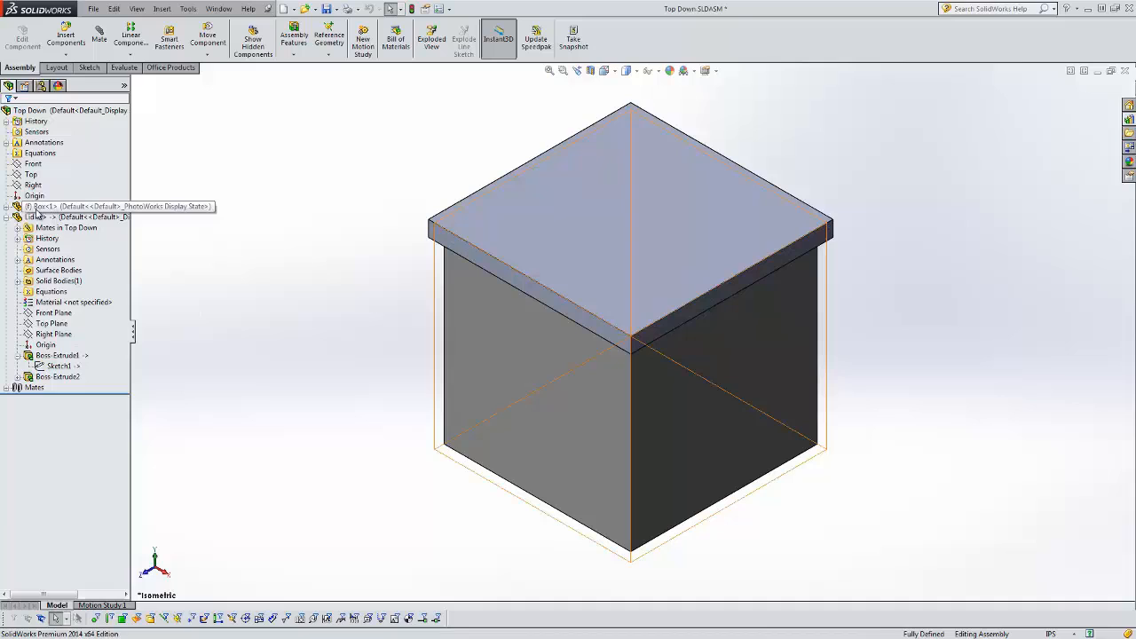
{"action": "left_click", "coordinate": [58, 366]}
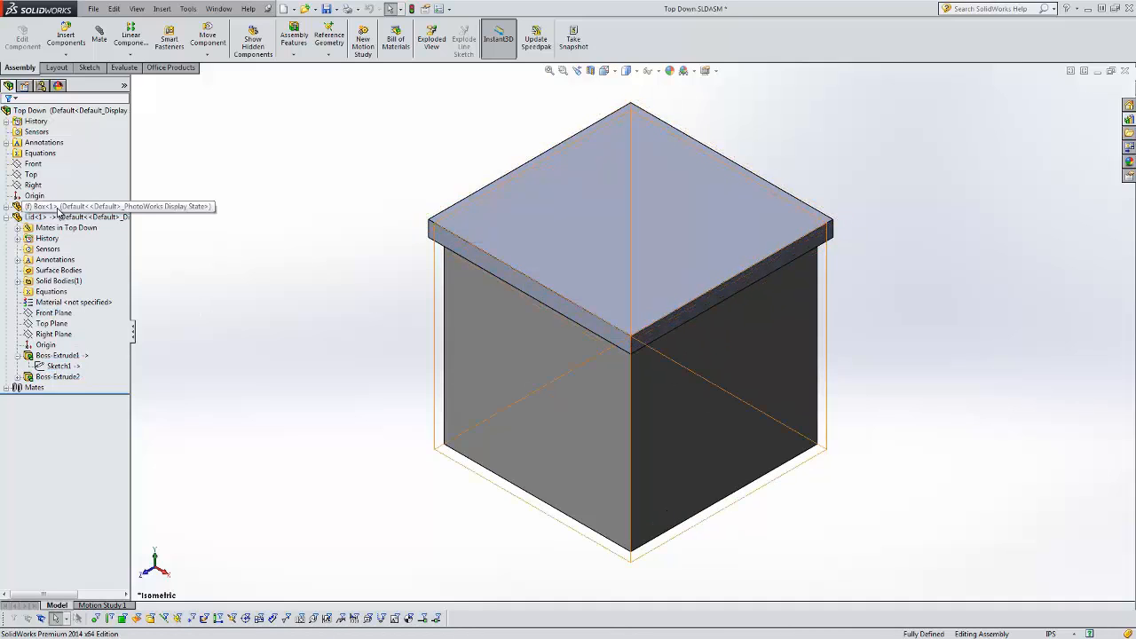
{"action": "left_click", "coordinate": [57, 366]}
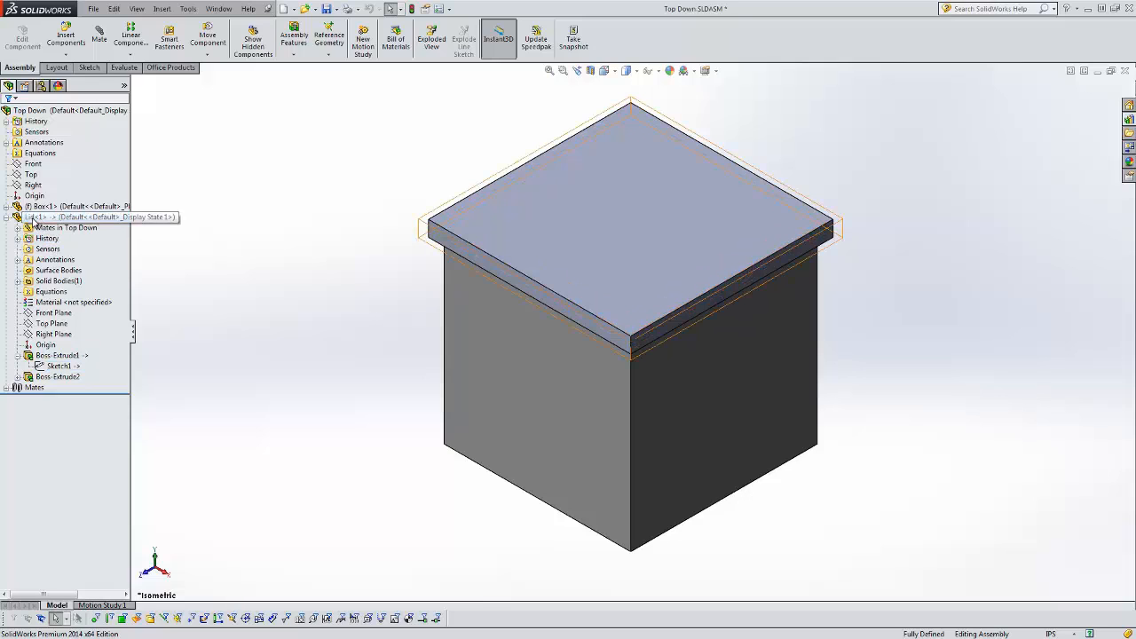
{"action": "left_click", "coordinate": [57, 377]}
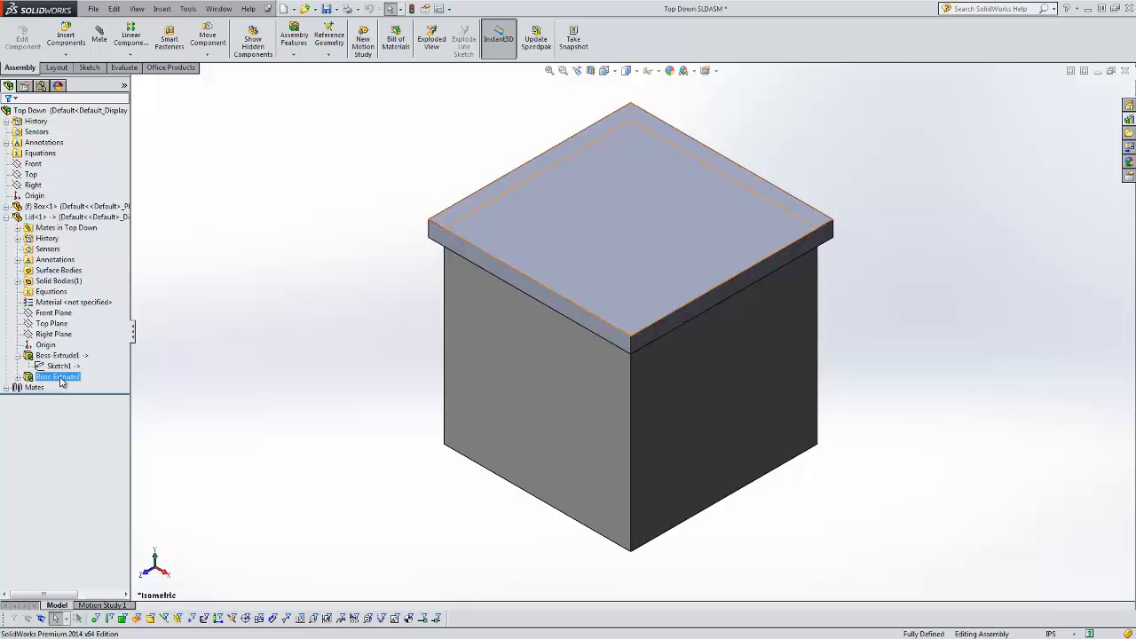
{"action": "right_click", "coordinate": [60, 366]}
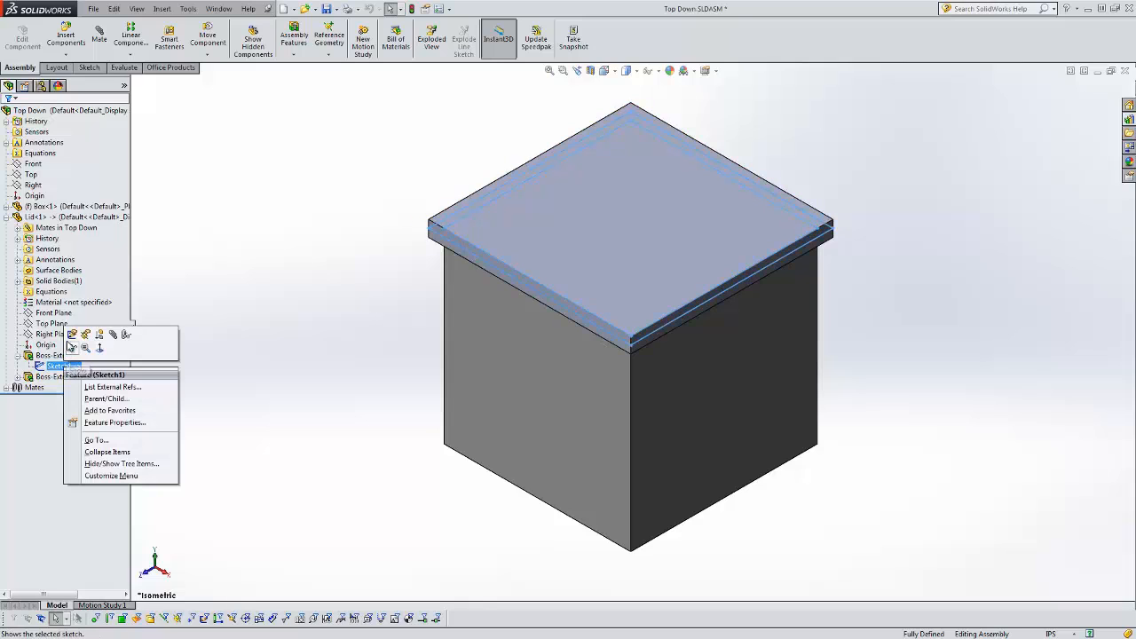
{"action": "left_click", "coordinate": [73, 335]}
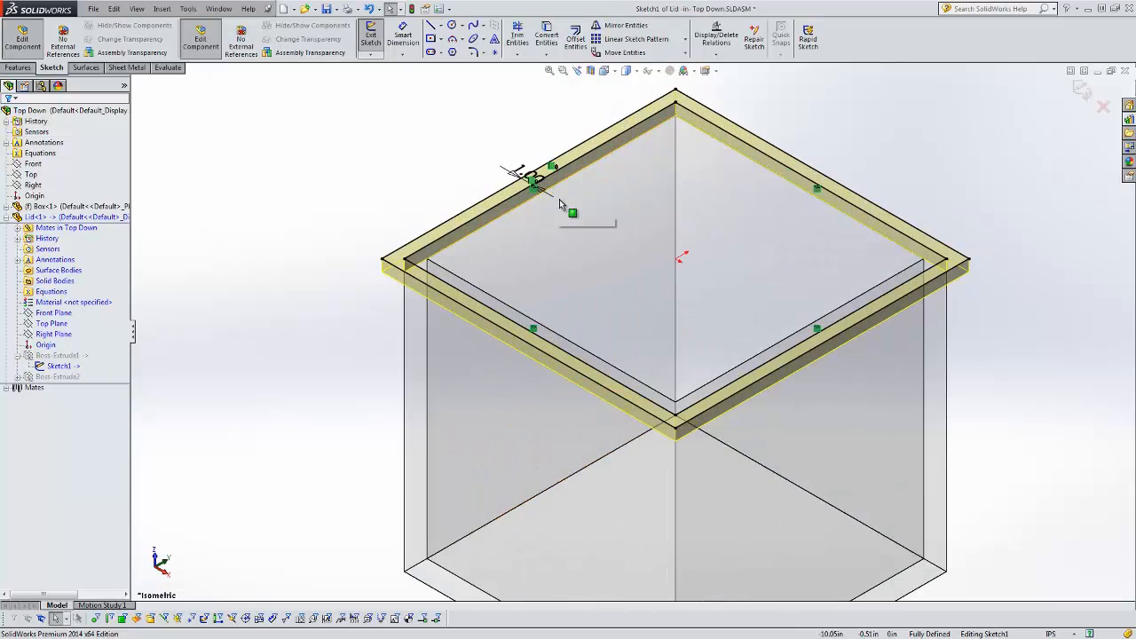
{"action": "left_click", "coordinate": [546, 344]}
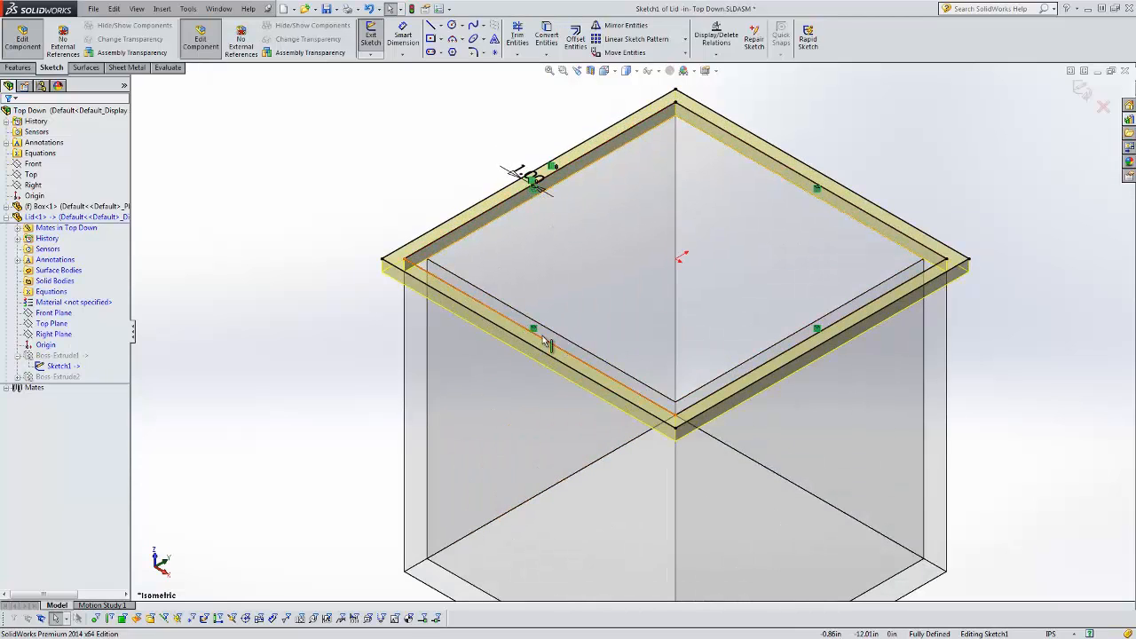
{"action": "left_click", "coordinate": [817, 331]}
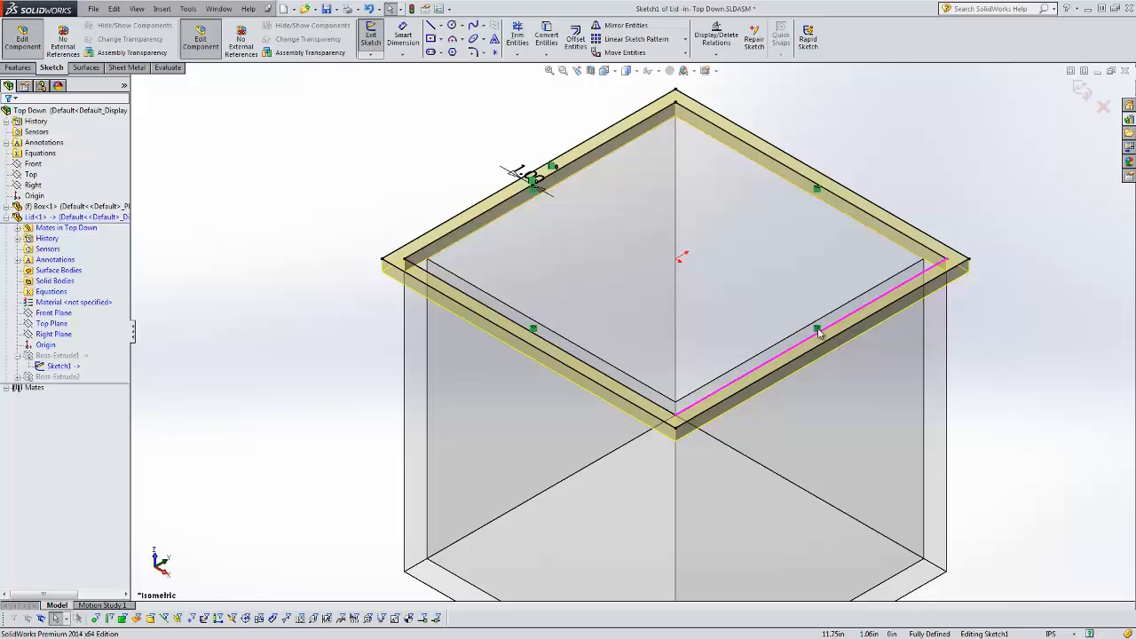
{"action": "mouse_move", "coordinate": [817, 190]}
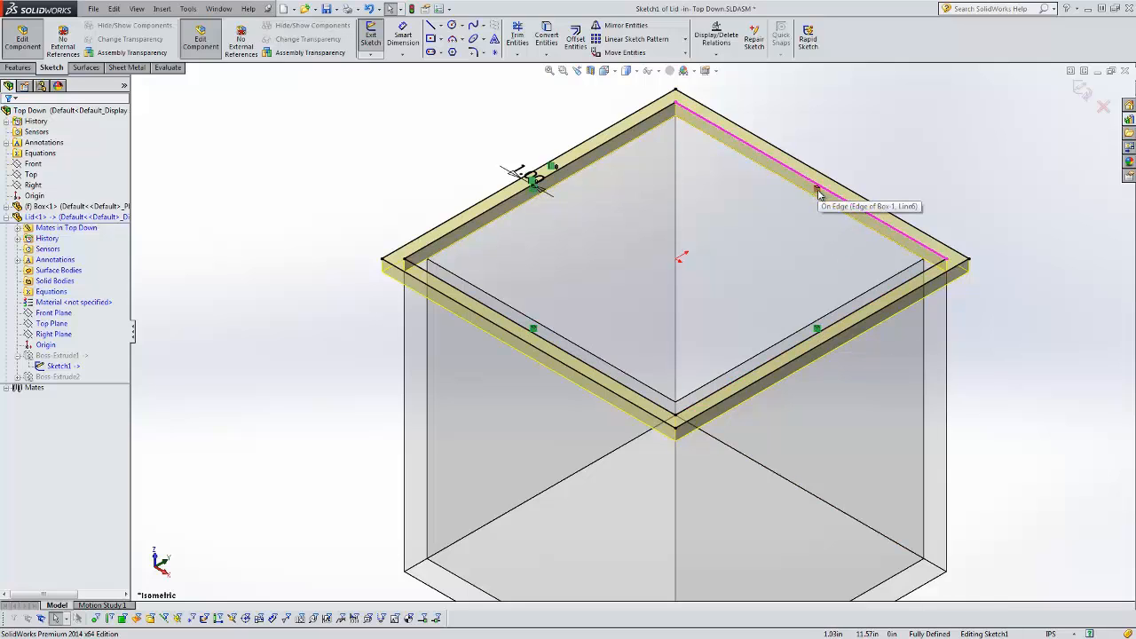
{"action": "mouse_move", "coordinate": [816, 195]}
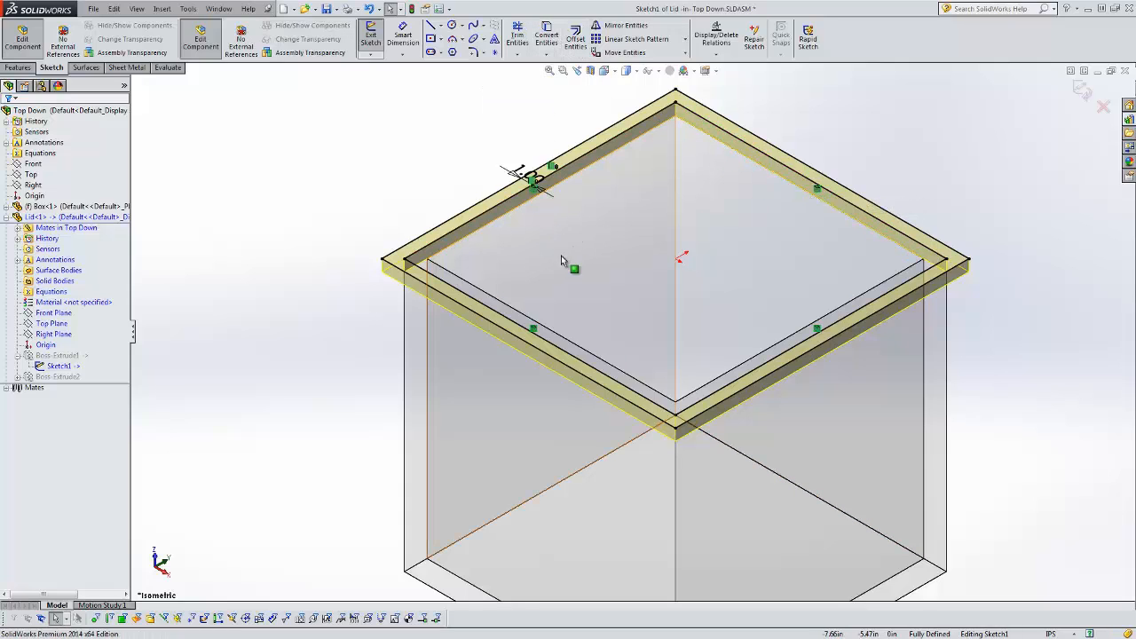
{"action": "mouse_move", "coordinate": [594, 245]}
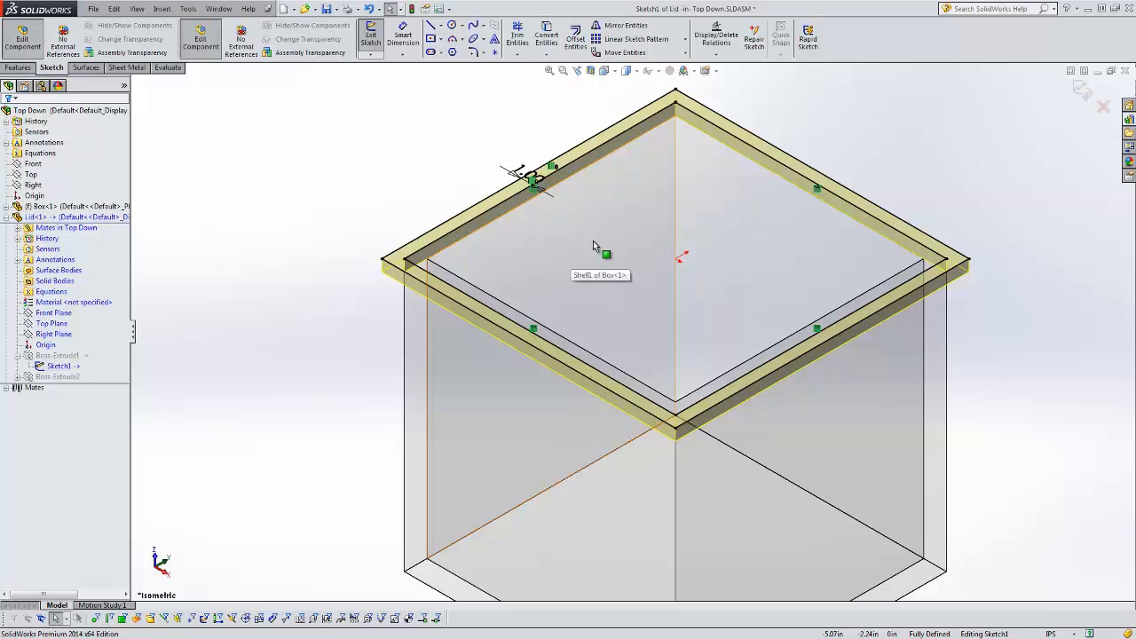
{"action": "mouse_move", "coordinate": [605, 255]}
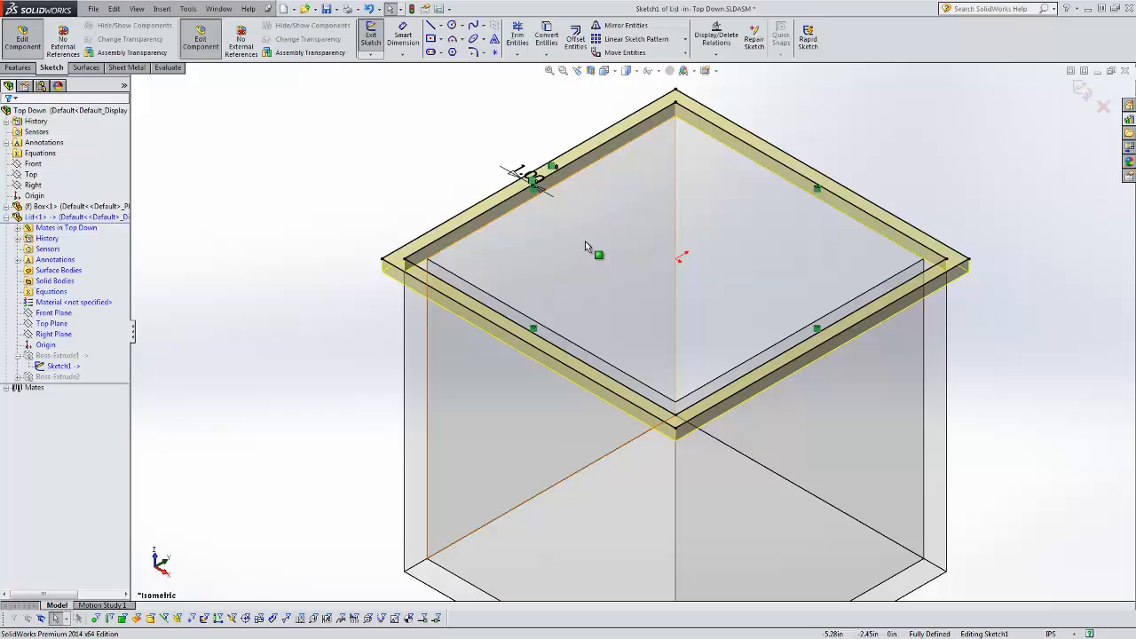
{"action": "left_click", "coordinate": [476, 214]}
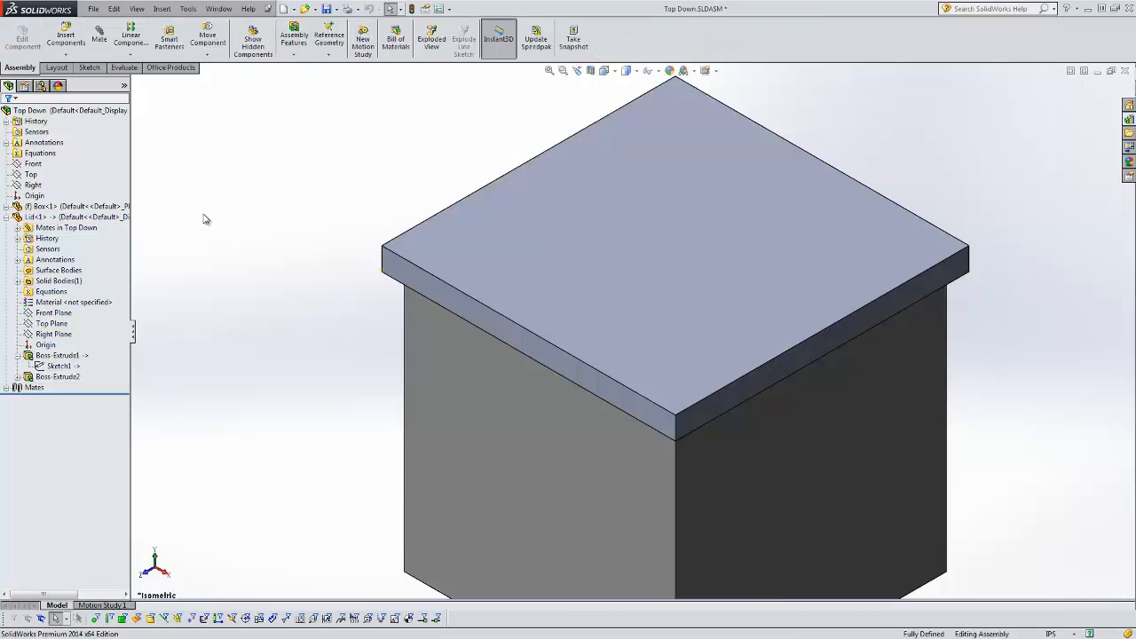
{"action": "mouse_move", "coordinate": [151, 278]}
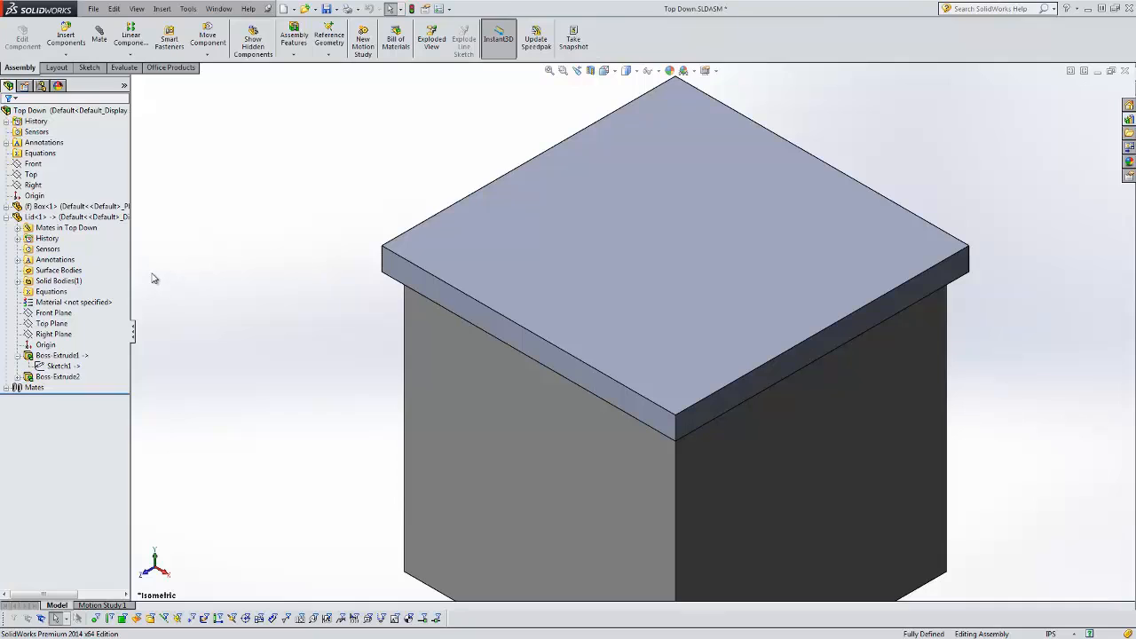
Step: Open the Box part and change its 24 in base extrusion dimension to 12
{"action": "right_click", "coordinate": [36, 206]}
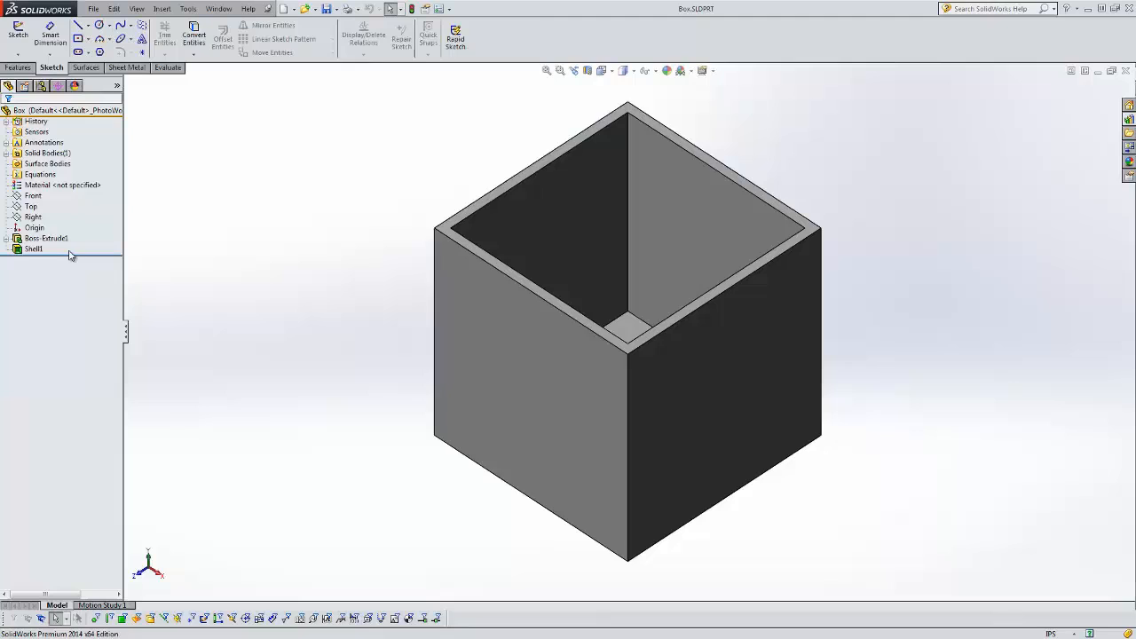
{"action": "left_click", "coordinate": [45, 238]}
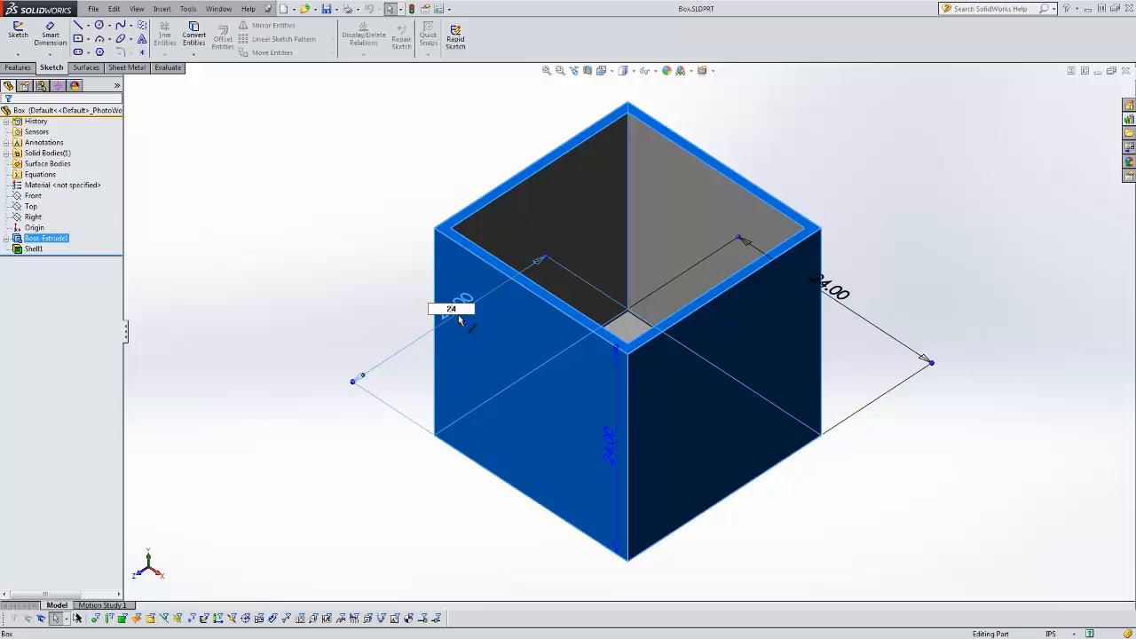
{"action": "type", "text": "12"}
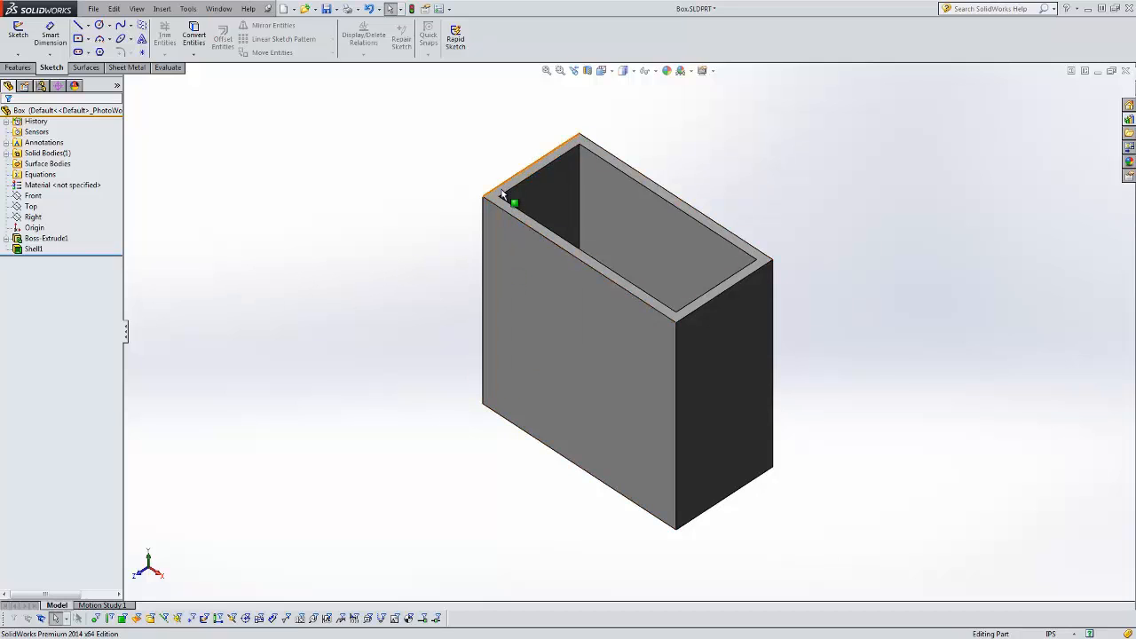
{"action": "mouse_move", "coordinate": [572, 283]}
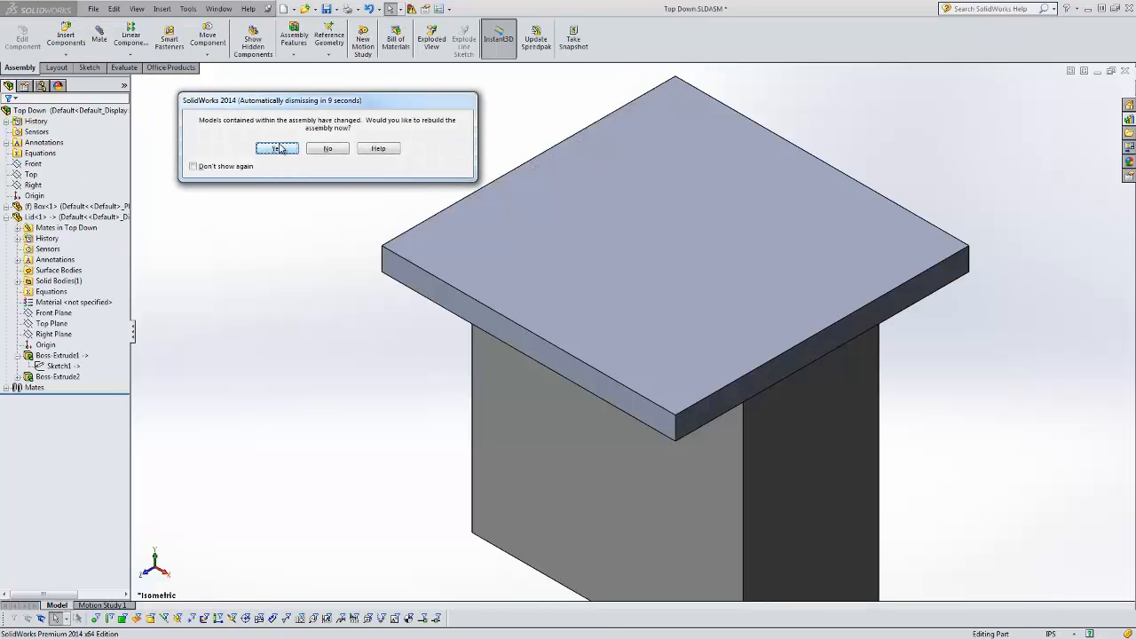
Step: Accept the assembly rebuild so the lid narrows, then open Lid as a part
{"action": "left_click", "coordinate": [277, 148]}
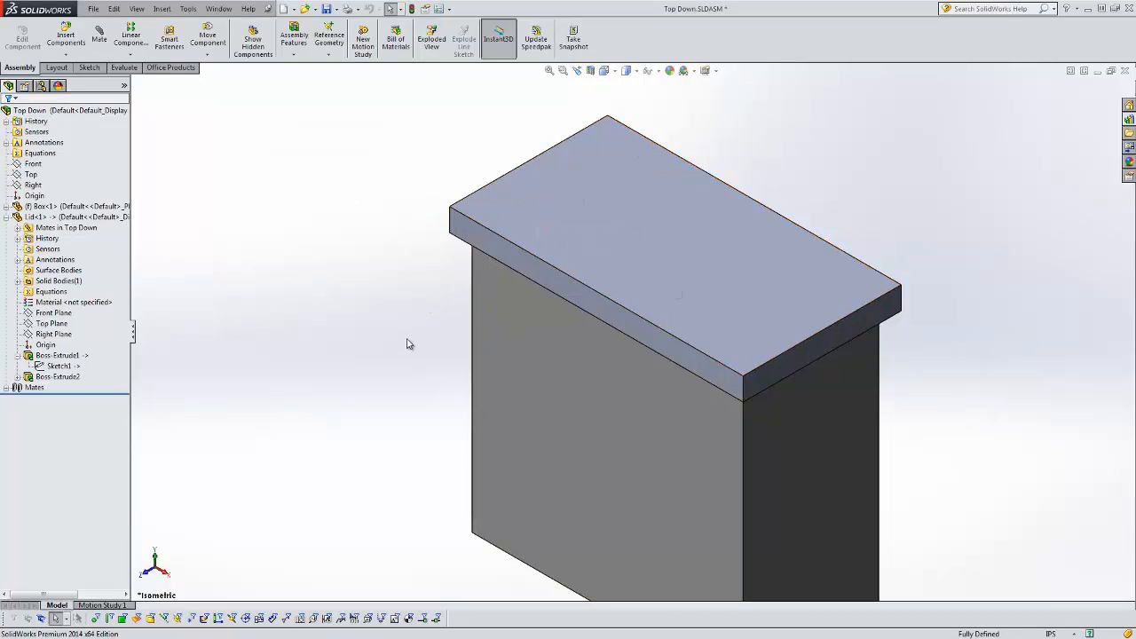
{"action": "mouse_move", "coordinate": [398, 343]}
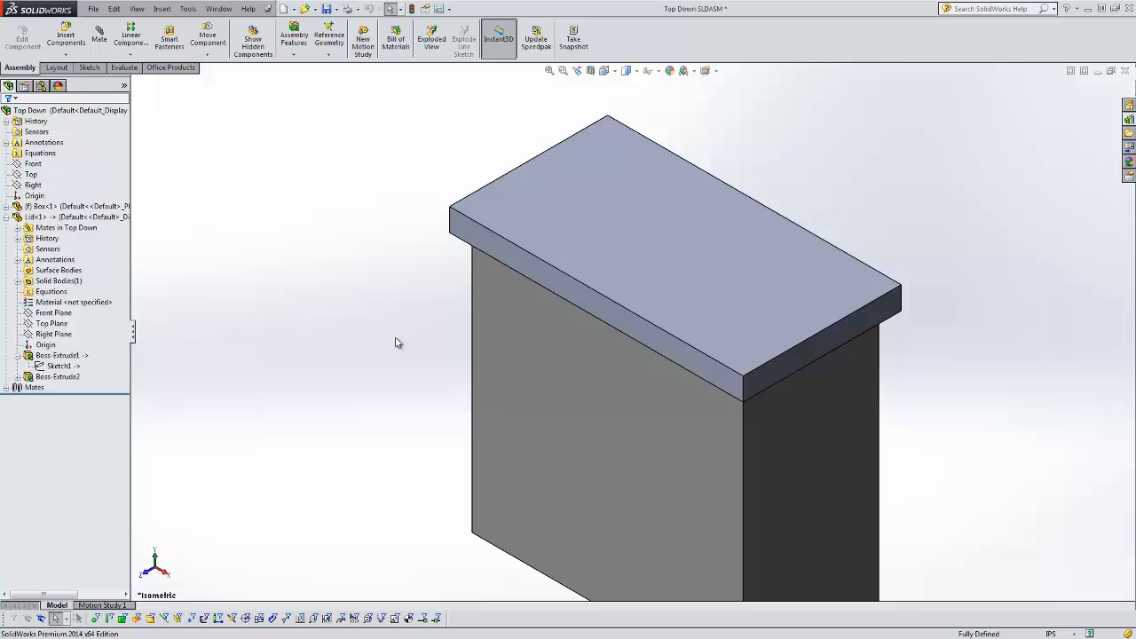
{"action": "mouse_move", "coordinate": [261, 294]}
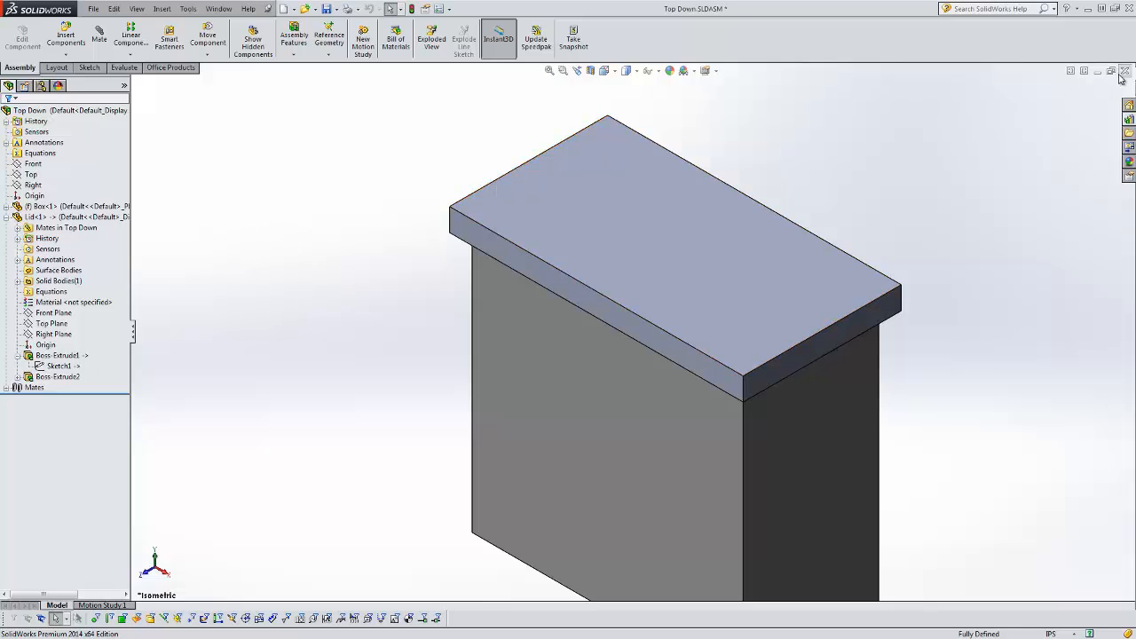
{"action": "right_click", "coordinate": [36, 216]}
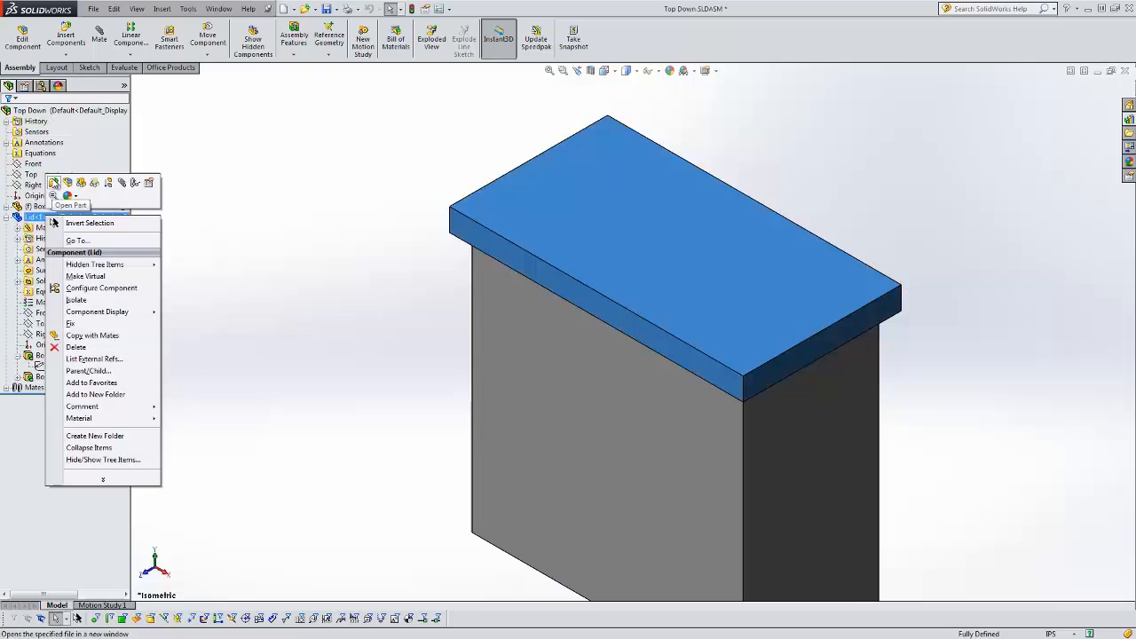
{"action": "left_click", "coordinate": [71, 205]}
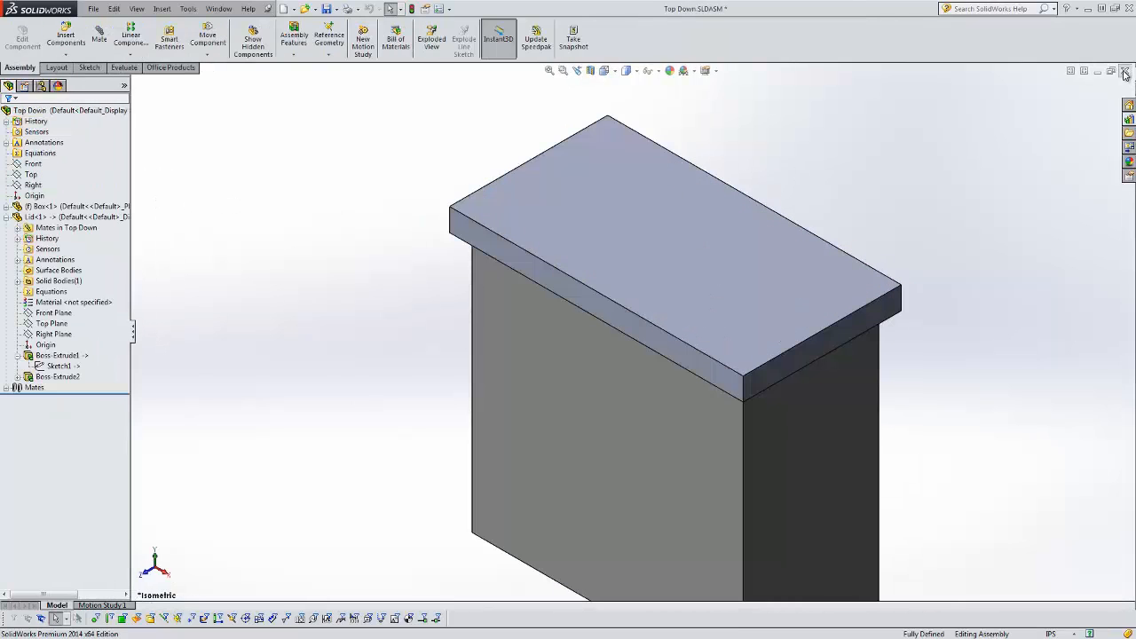
Step: Close the assembly with Save All and set the Box base width back to 24 in
{"action": "left_click", "coordinate": [1124, 71]}
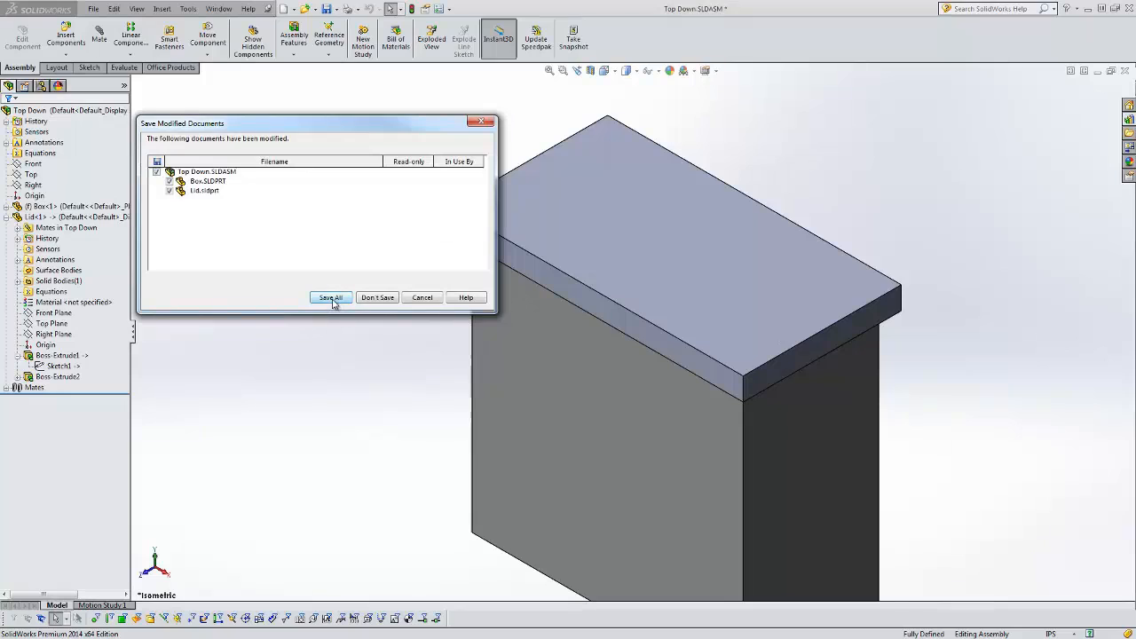
{"action": "left_click", "coordinate": [331, 297]}
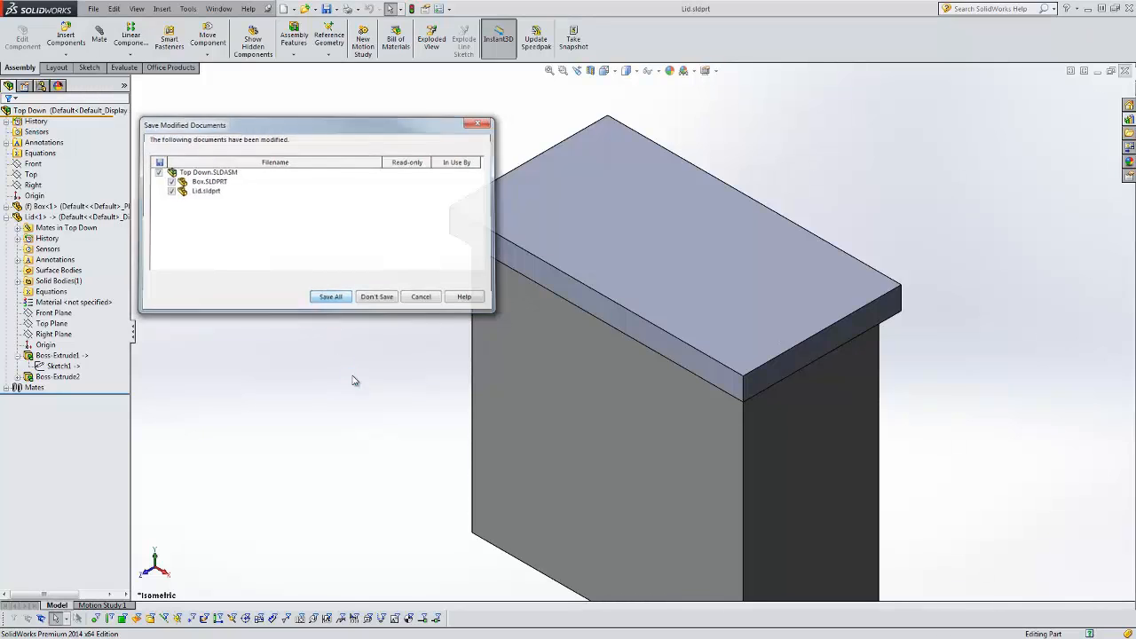
{"action": "left_click", "coordinate": [377, 297]}
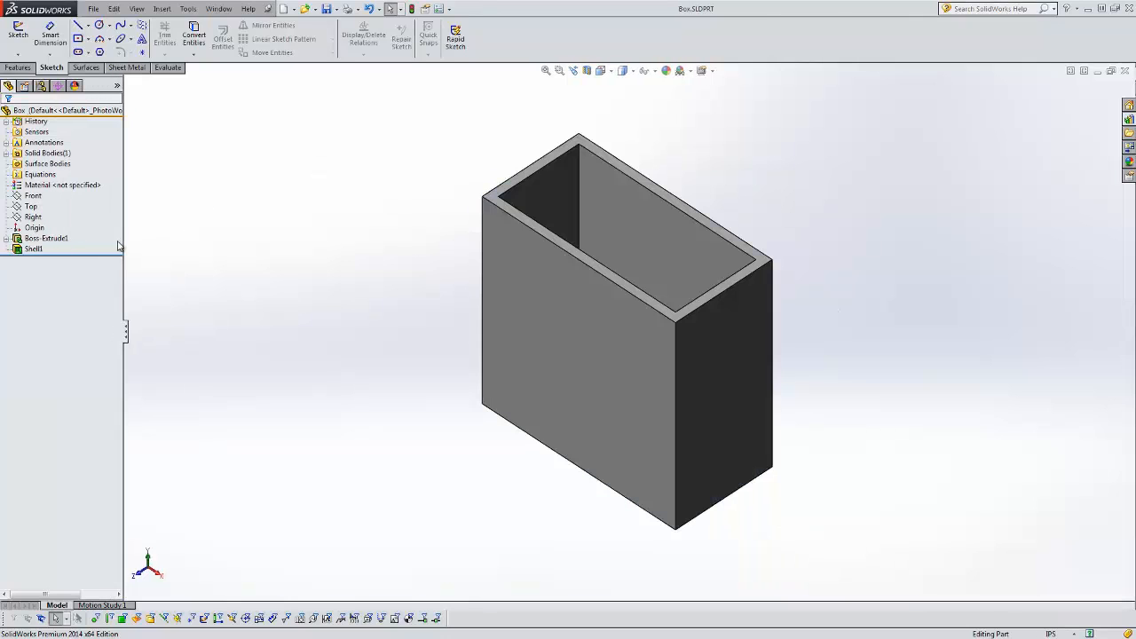
{"action": "left_click", "coordinate": [45, 238]}
{"action": "type", "text": "24"}
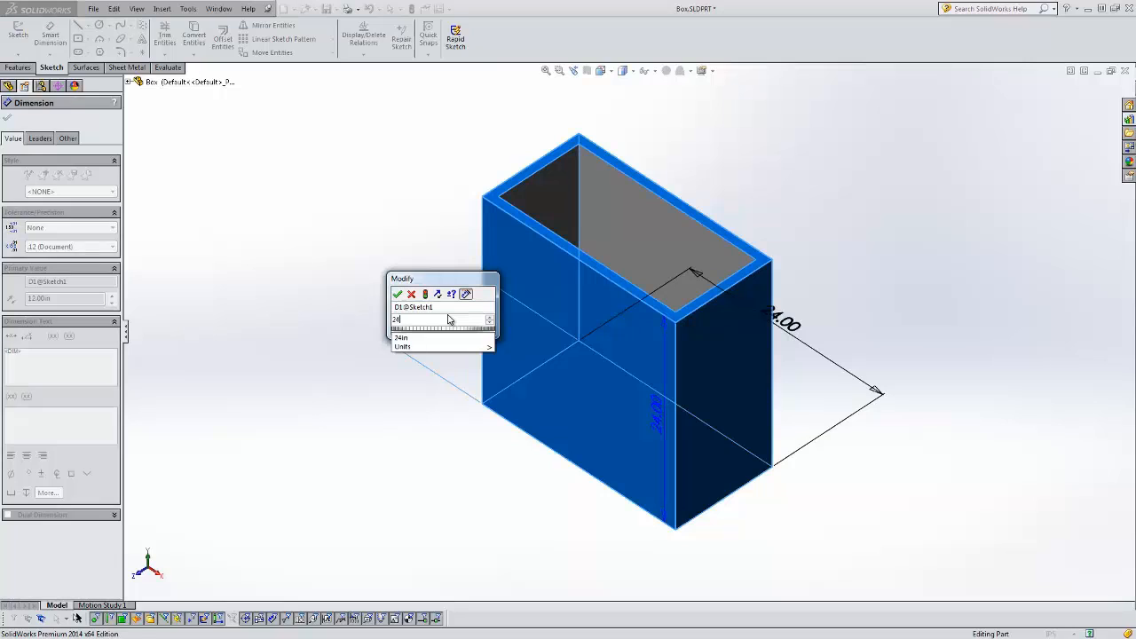
{"action": "left_click", "coordinate": [398, 294]}
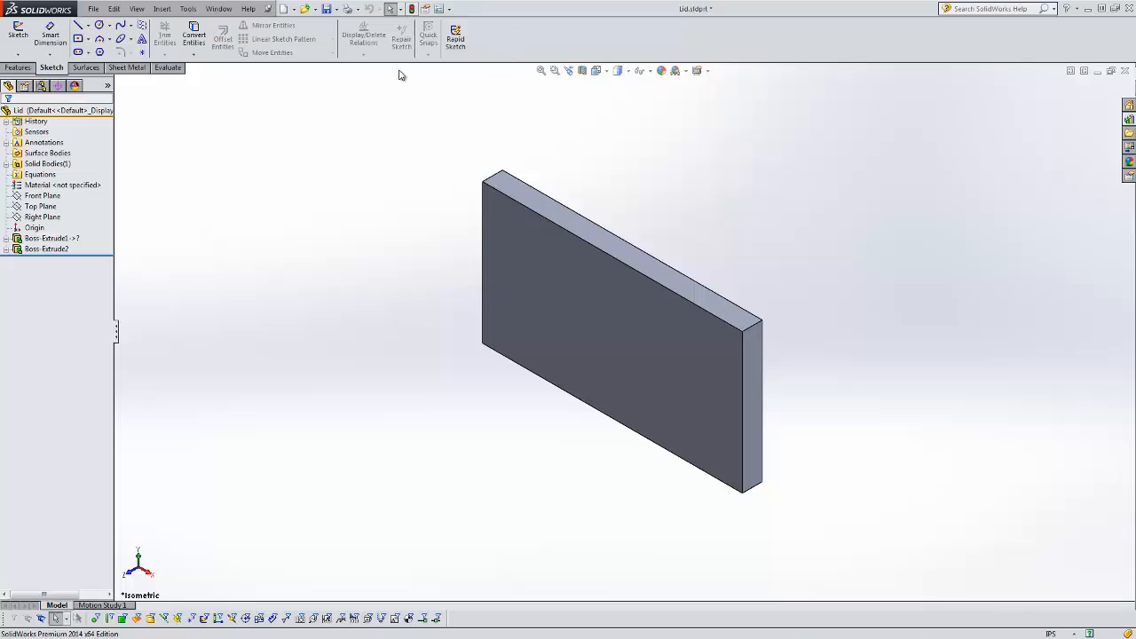
{"action": "mouse_move", "coordinate": [337, 255]}
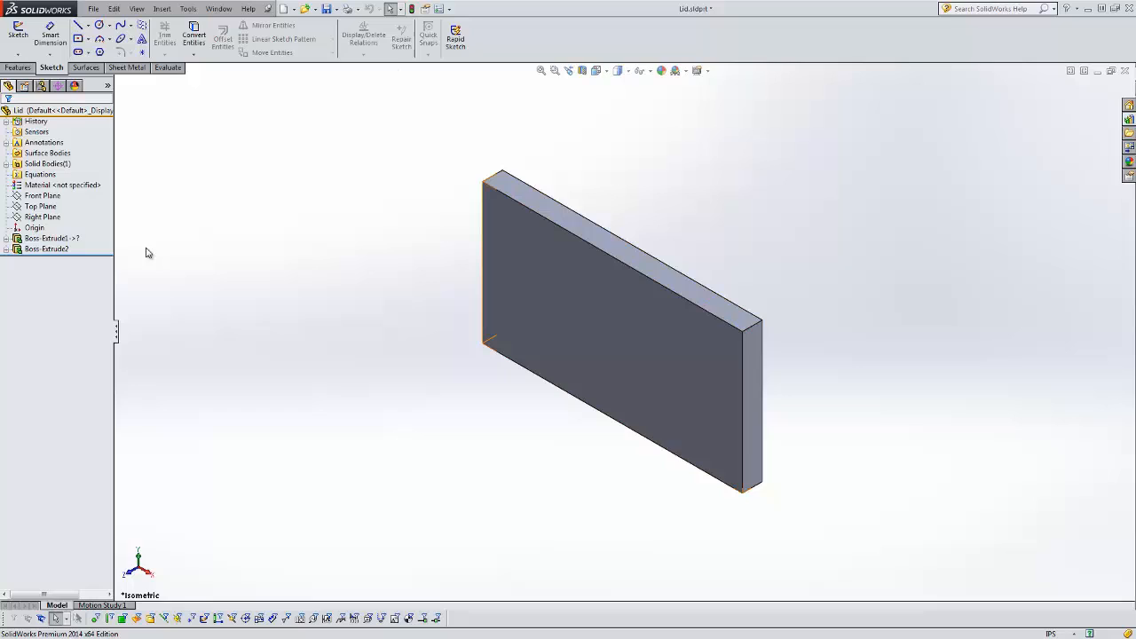
Step: Expand the lid's Boss-Extrude1 to show Sketch1, then request a rebuild
{"action": "left_click", "coordinate": [47, 238]}
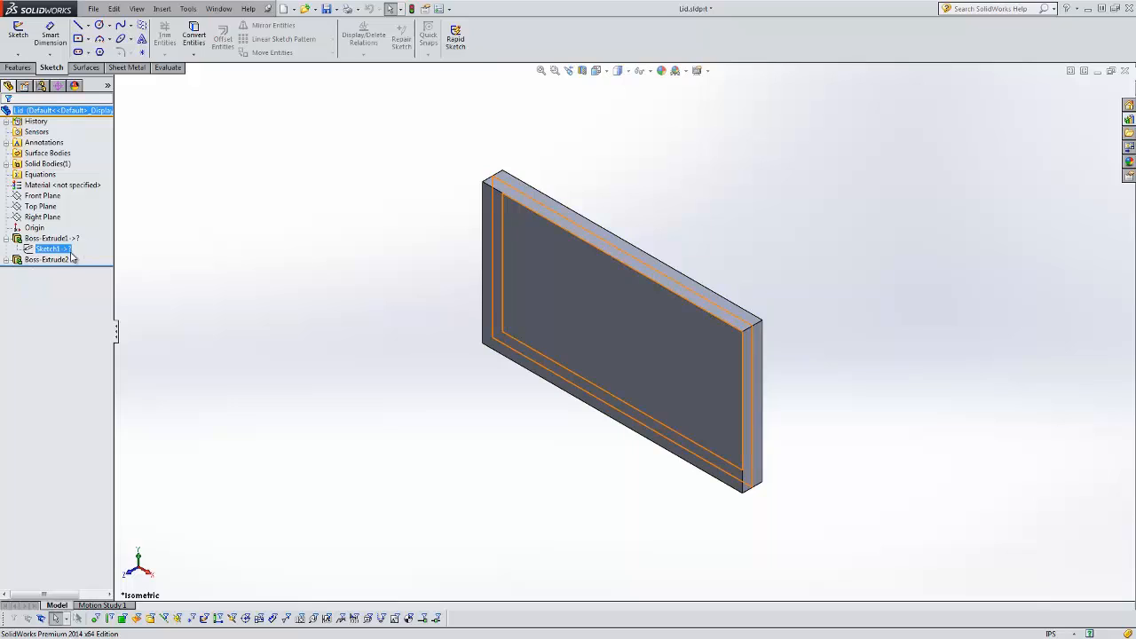
{"action": "mouse_move", "coordinate": [66, 253]}
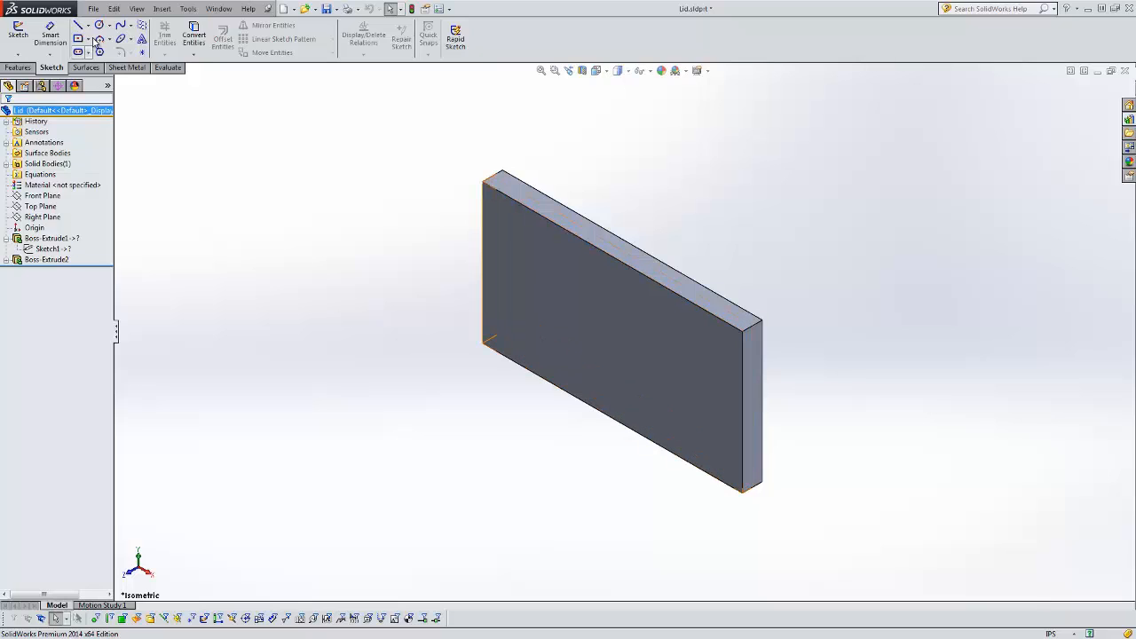
{"action": "left_click", "coordinate": [92, 8]}
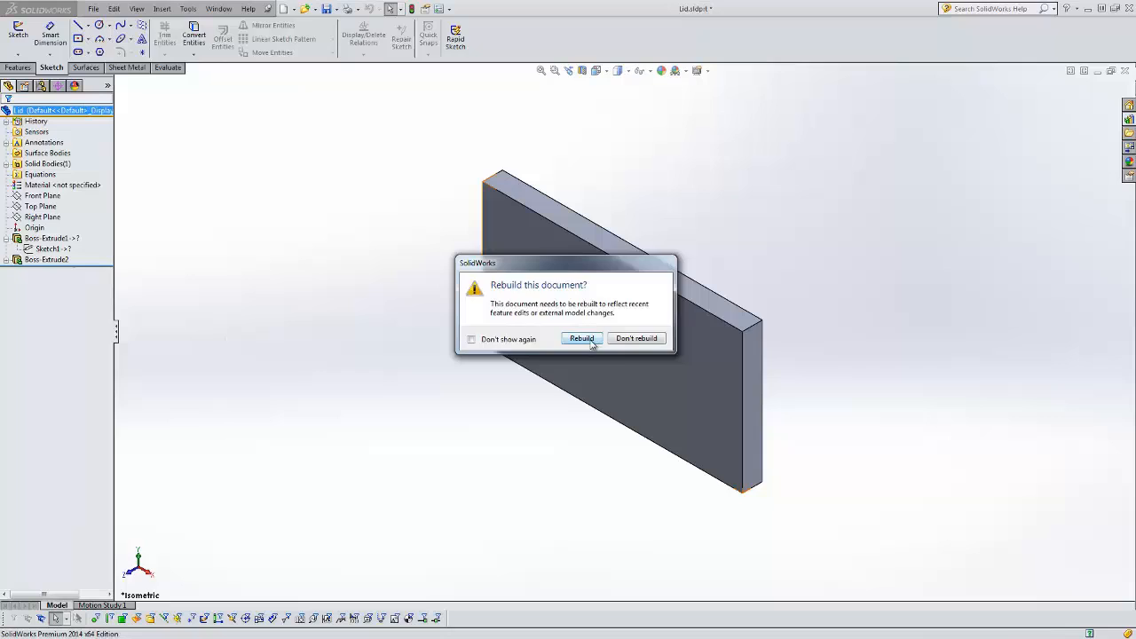
Step: Confirm the rebuild in the Lid part and then in the assembly
{"action": "left_click", "coordinate": [582, 338]}
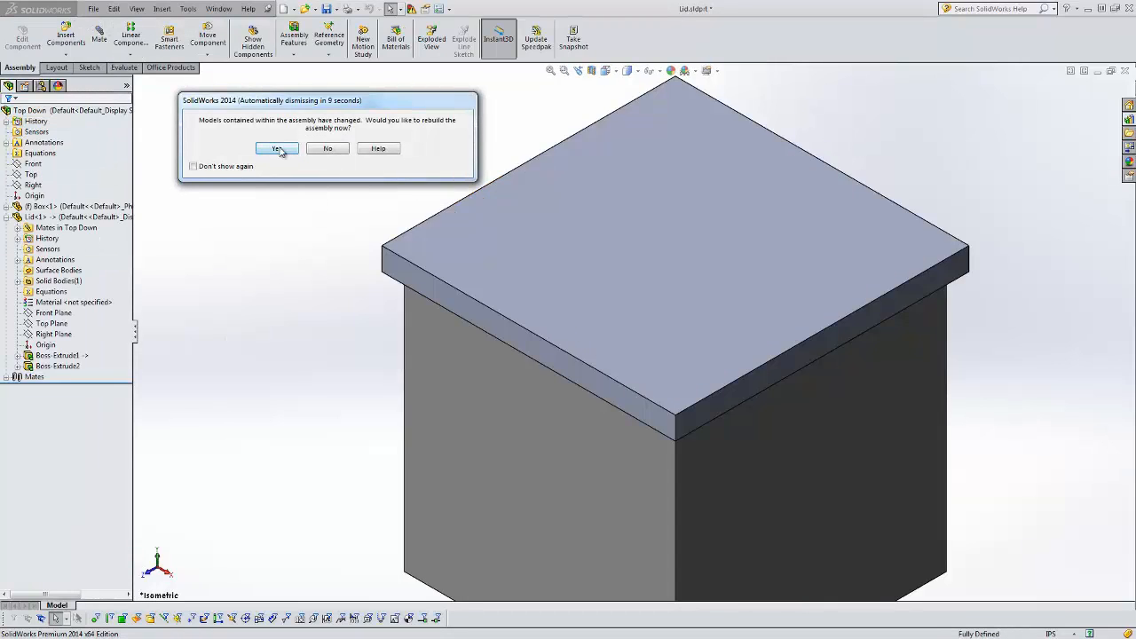
{"action": "left_click", "coordinate": [276, 148]}
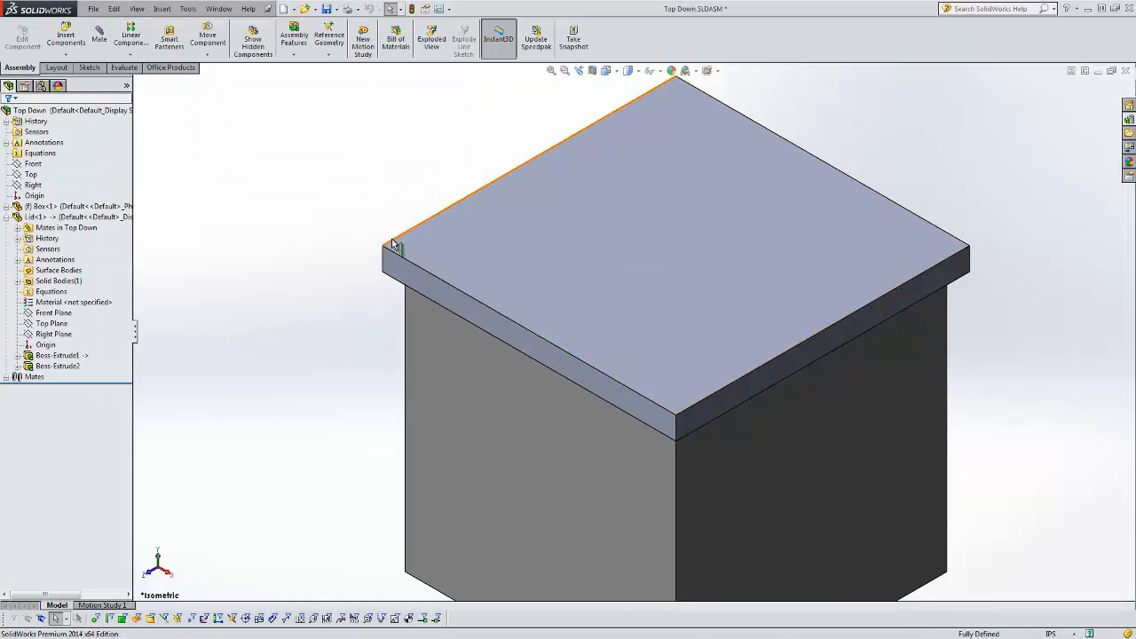
{"action": "mouse_move", "coordinate": [395, 246]}
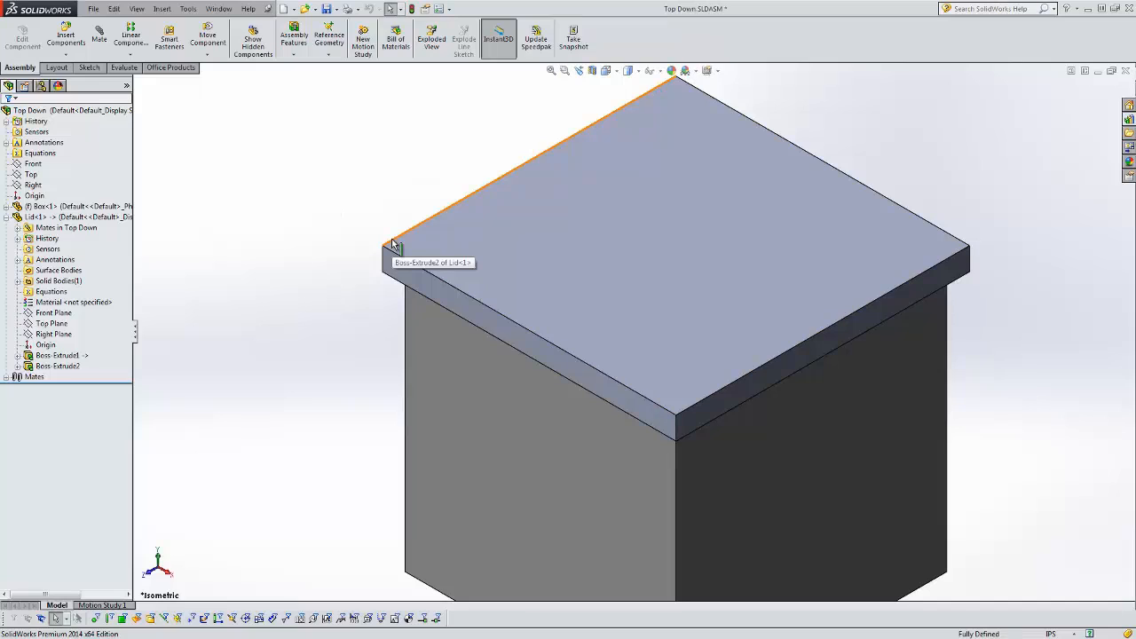